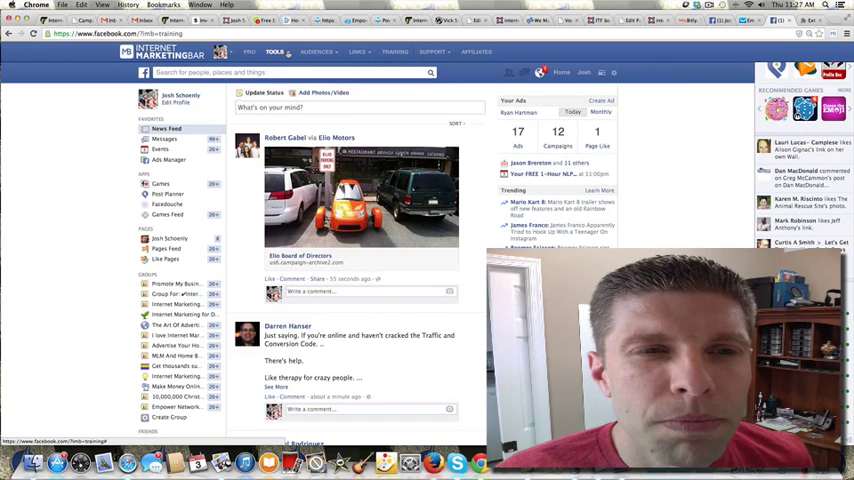
- Open the Get Fanpage UIDs tool from the Internet Marketing Bar toolbar
click(277, 50)
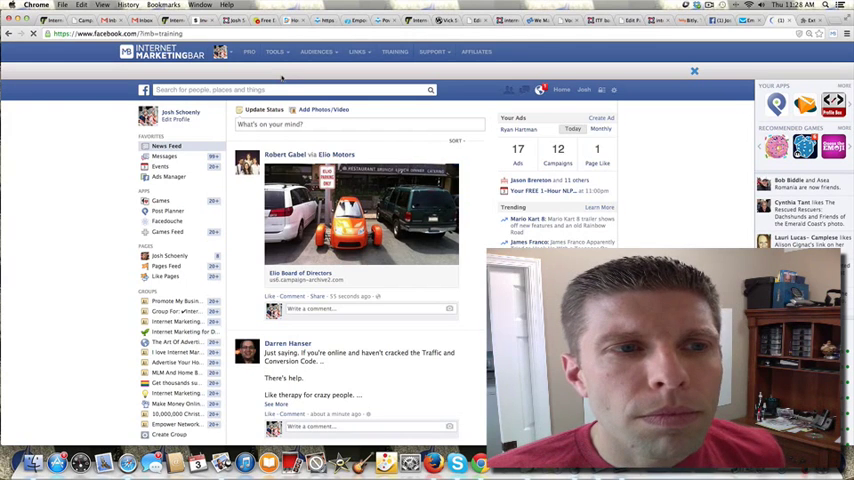
- Go to Jim Rohn's Facebook fan page so the UID tool targets it
click(290, 88)
text(Jim Rohn)
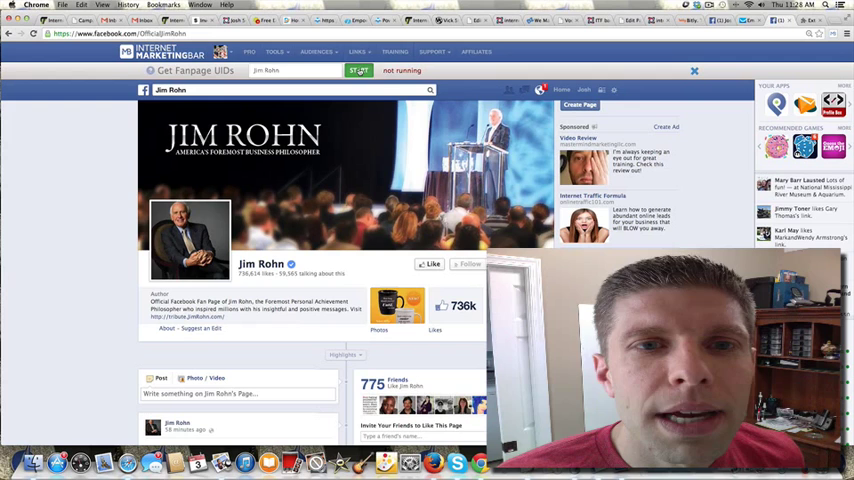
- Start fetching fan UIDs on Jim Rohn's page, reaching 40,338 unique UIDs
click(356, 70)
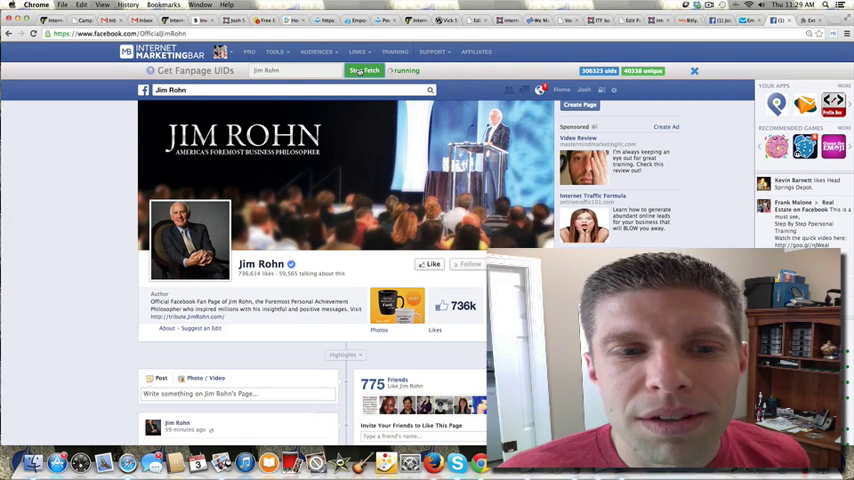
- Stop the UID fetch so the collected UIDs are saved to Custom Audiences
click(362, 75)
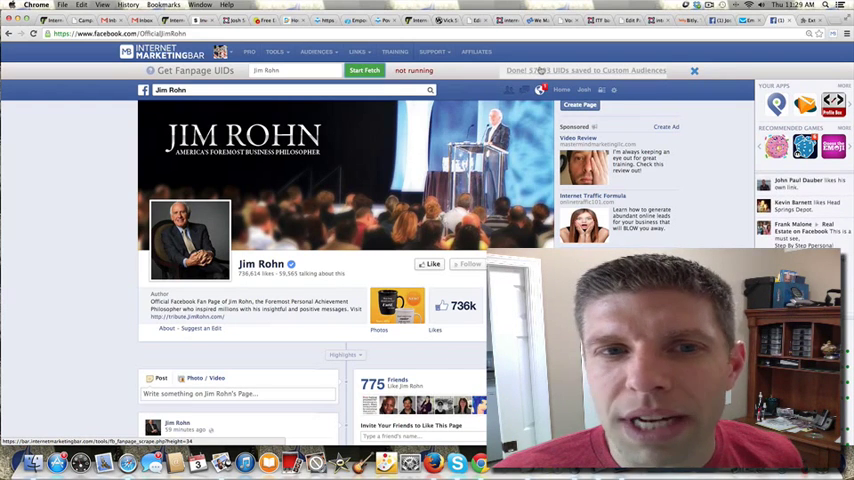
- Download Jim_Rohn_Fanpage.txt (57,603 UIDs) from the Custom Audiences history
click(318, 49)
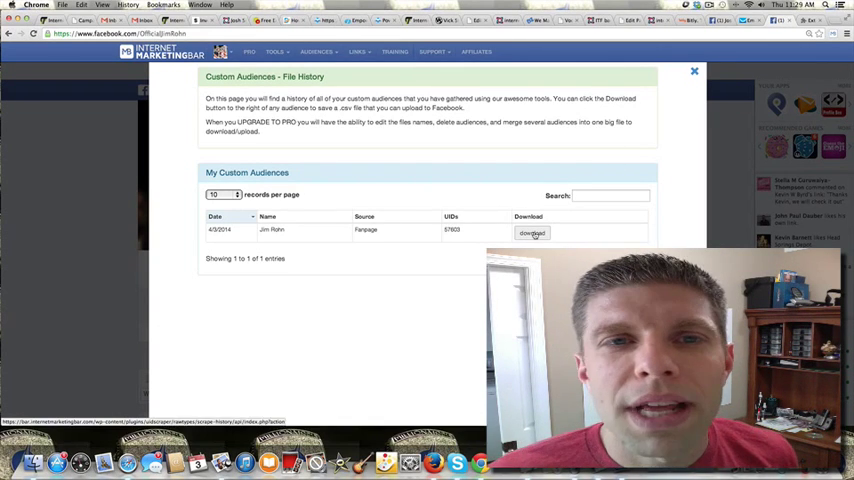
click(531, 233)
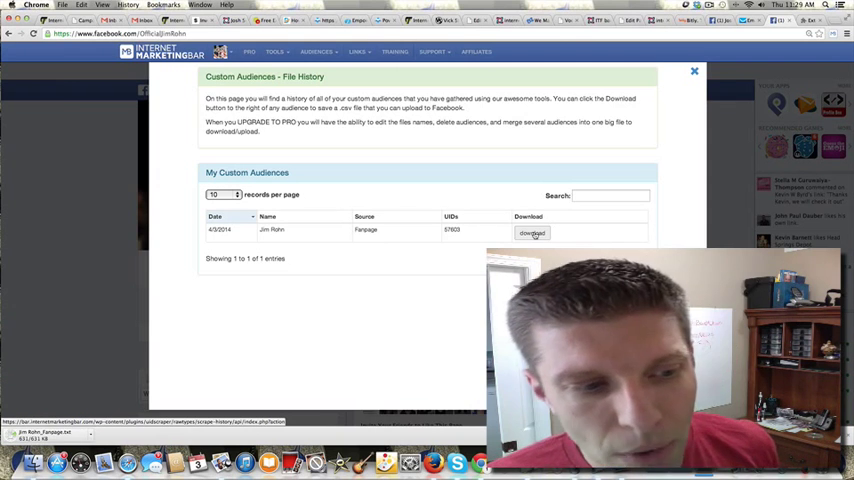